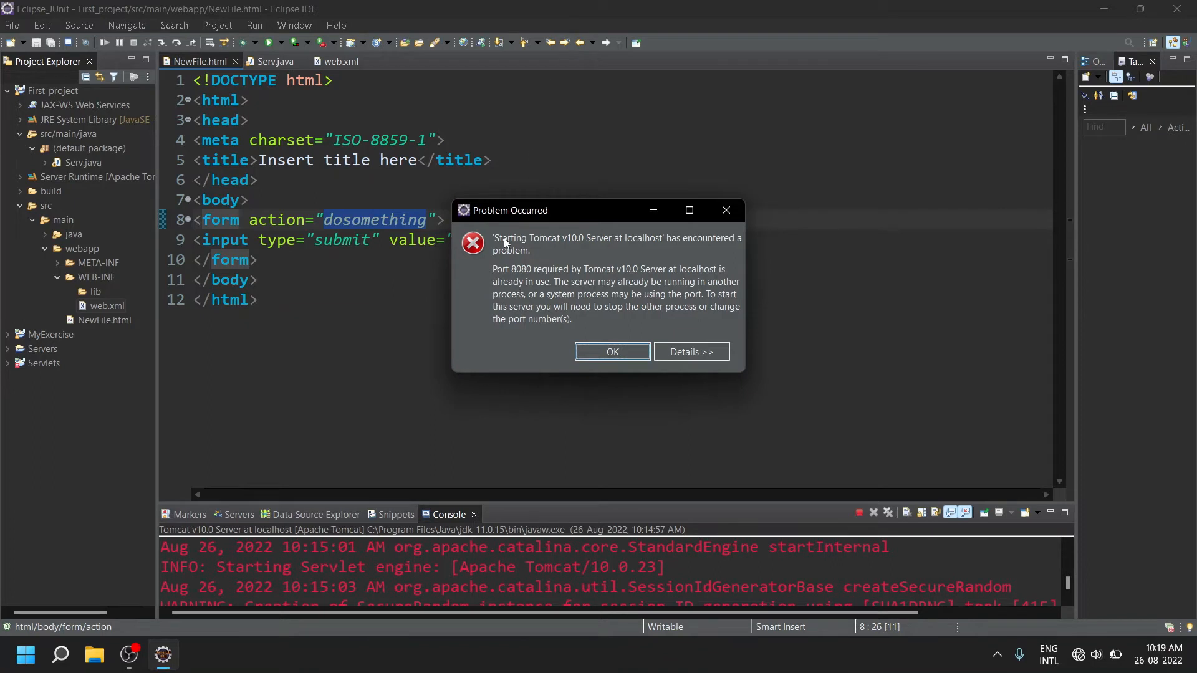
pyautogui.moveTo(625, 244)
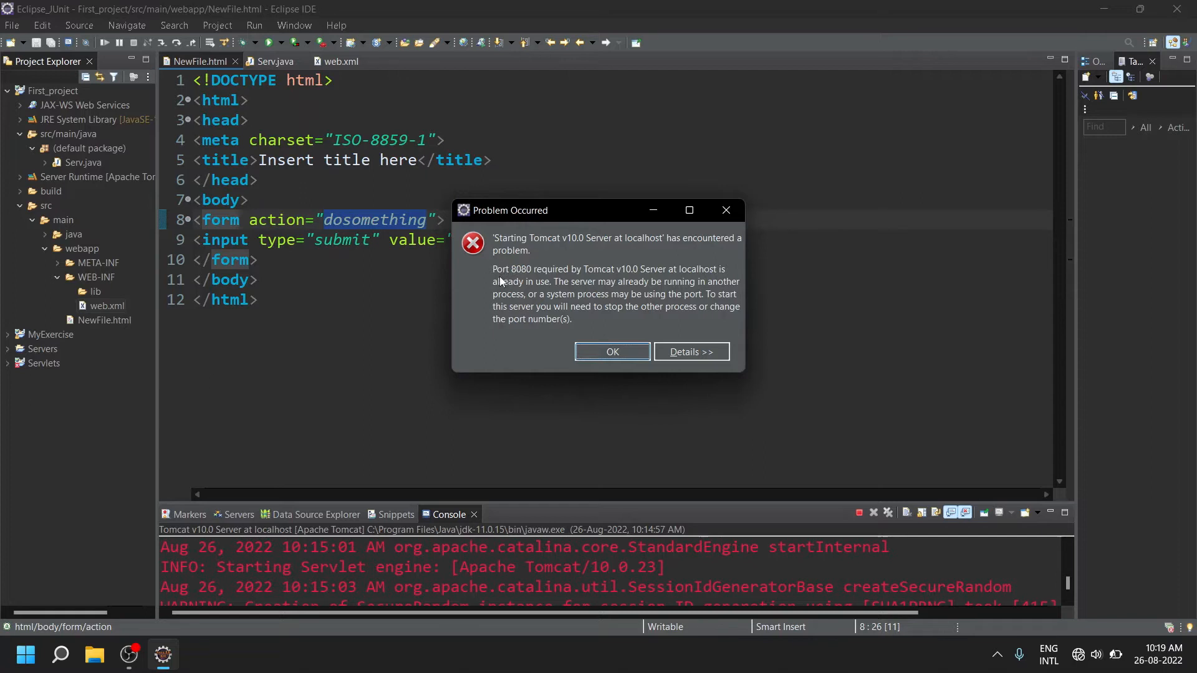
pyautogui.moveTo(506, 297)
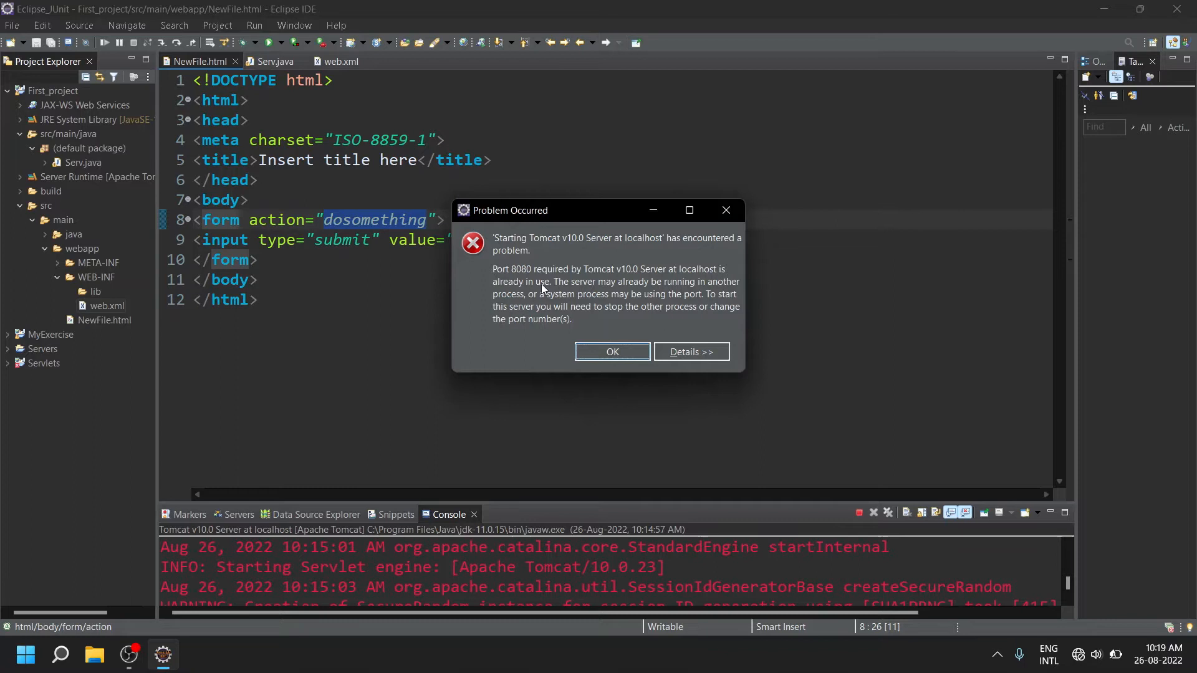
pyautogui.moveTo(466, 346)
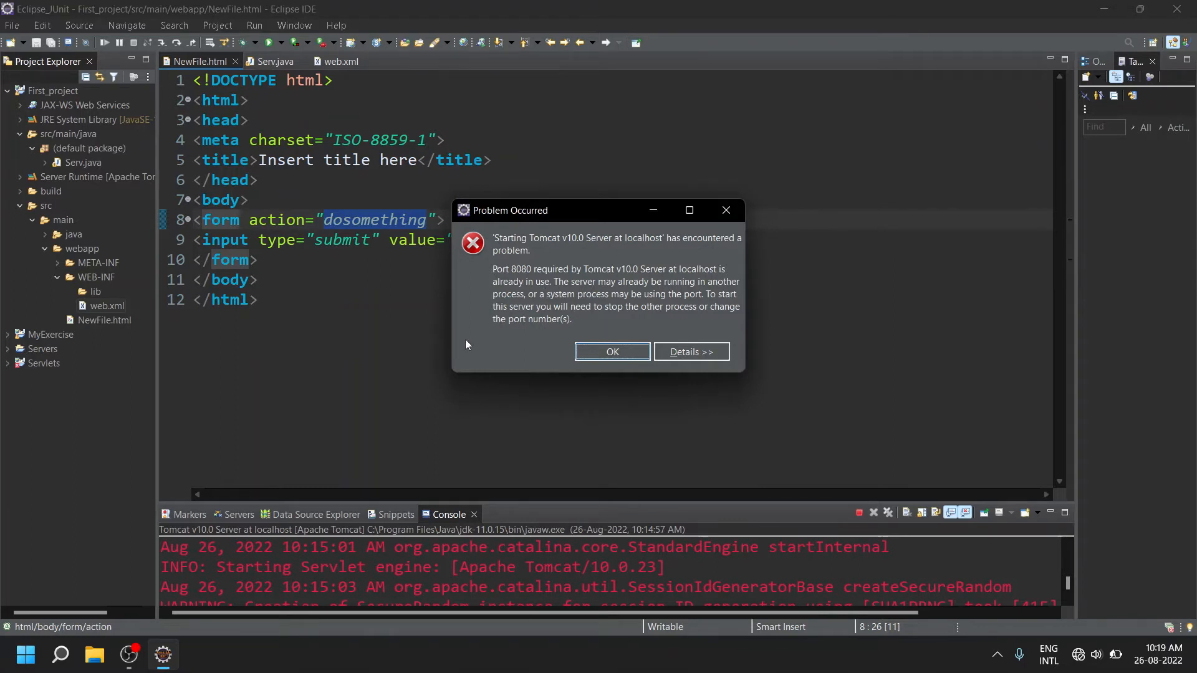
pyautogui.moveTo(497, 354)
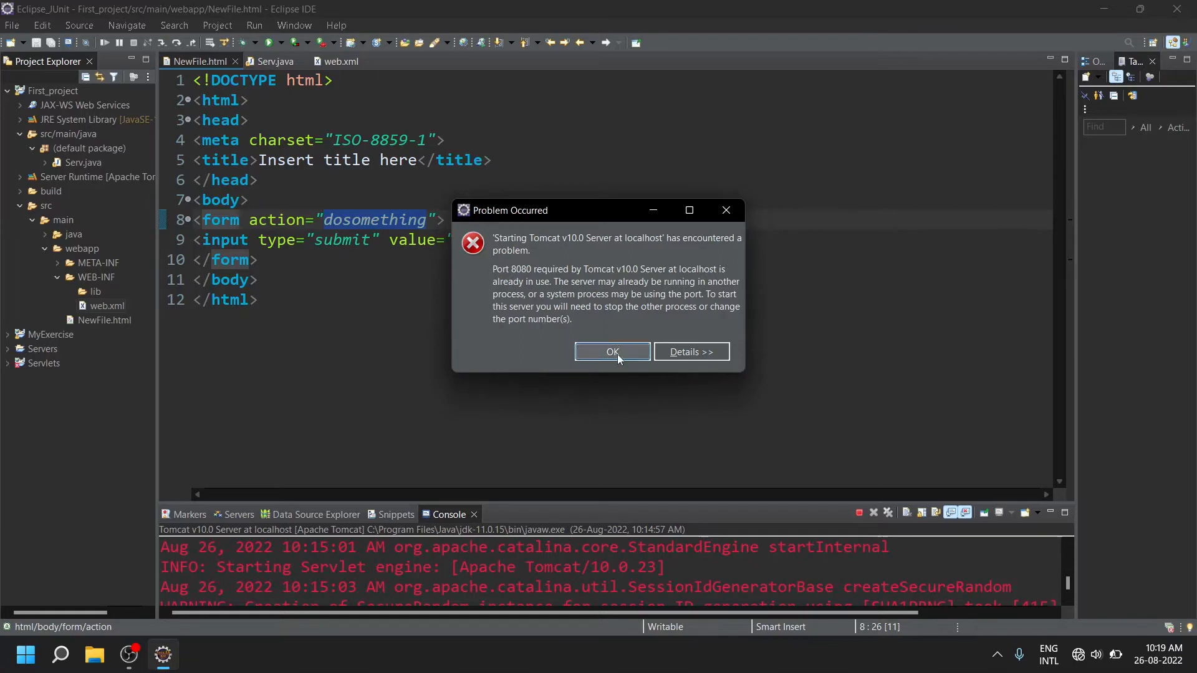
# - Dismiss the port conflict error with OK and close the Servers view
pyautogui.click(610, 352)
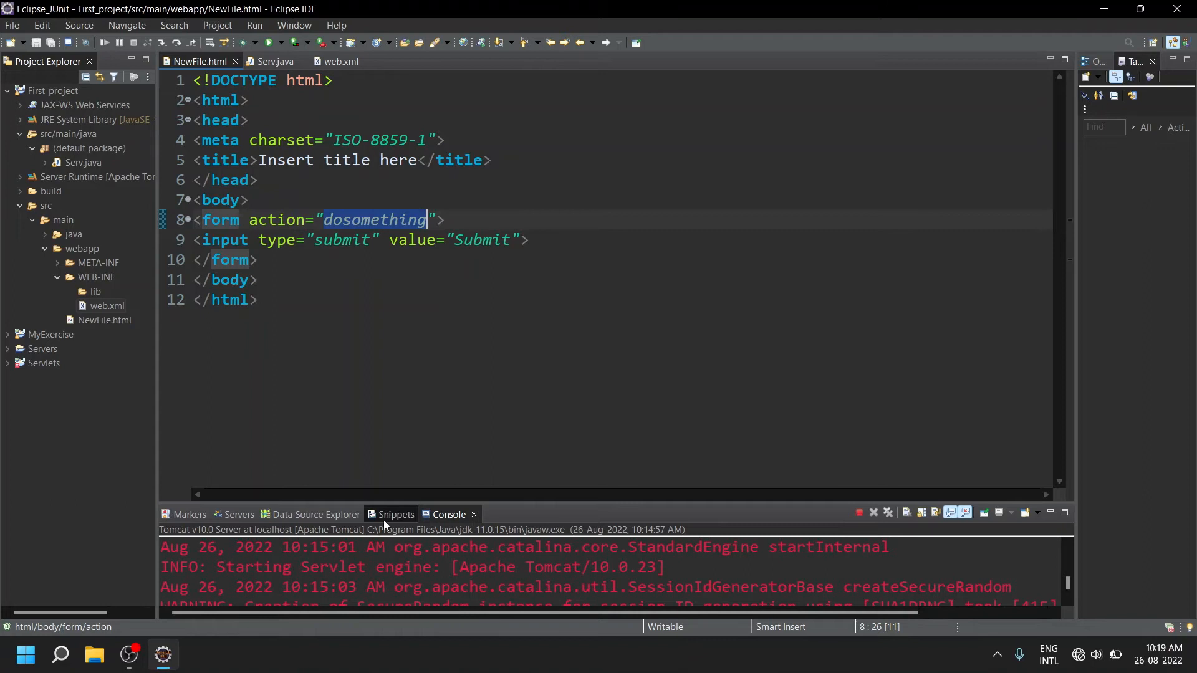
pyautogui.moveTo(239, 514)
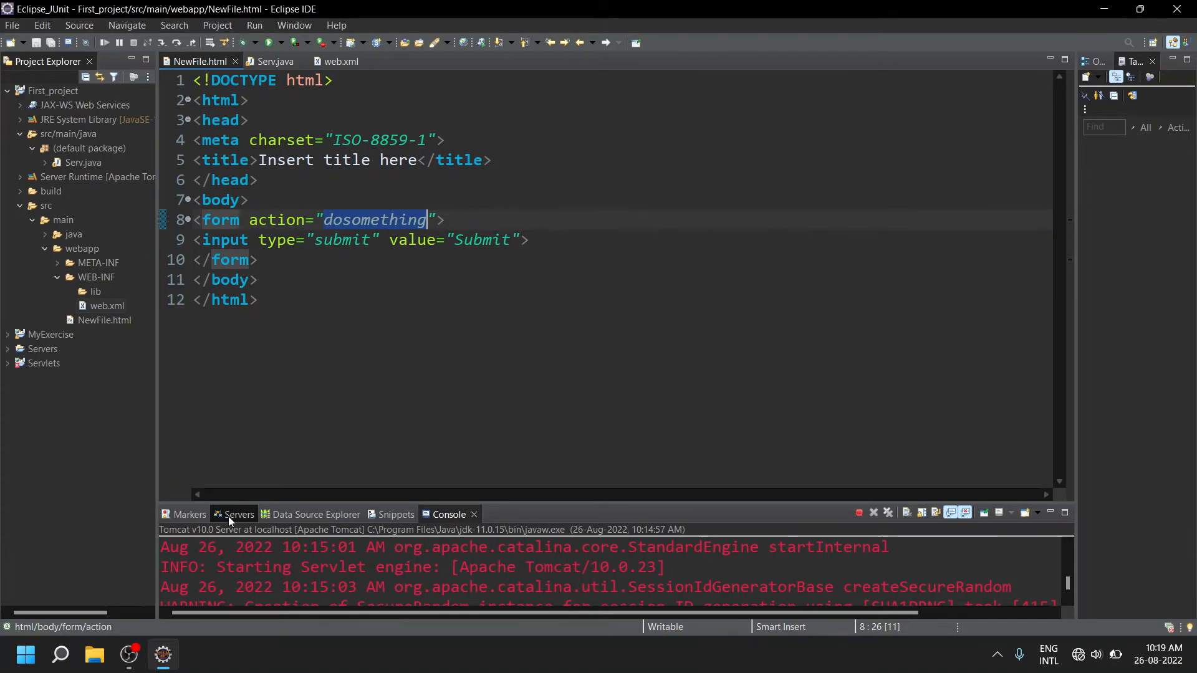
pyautogui.click(241, 514)
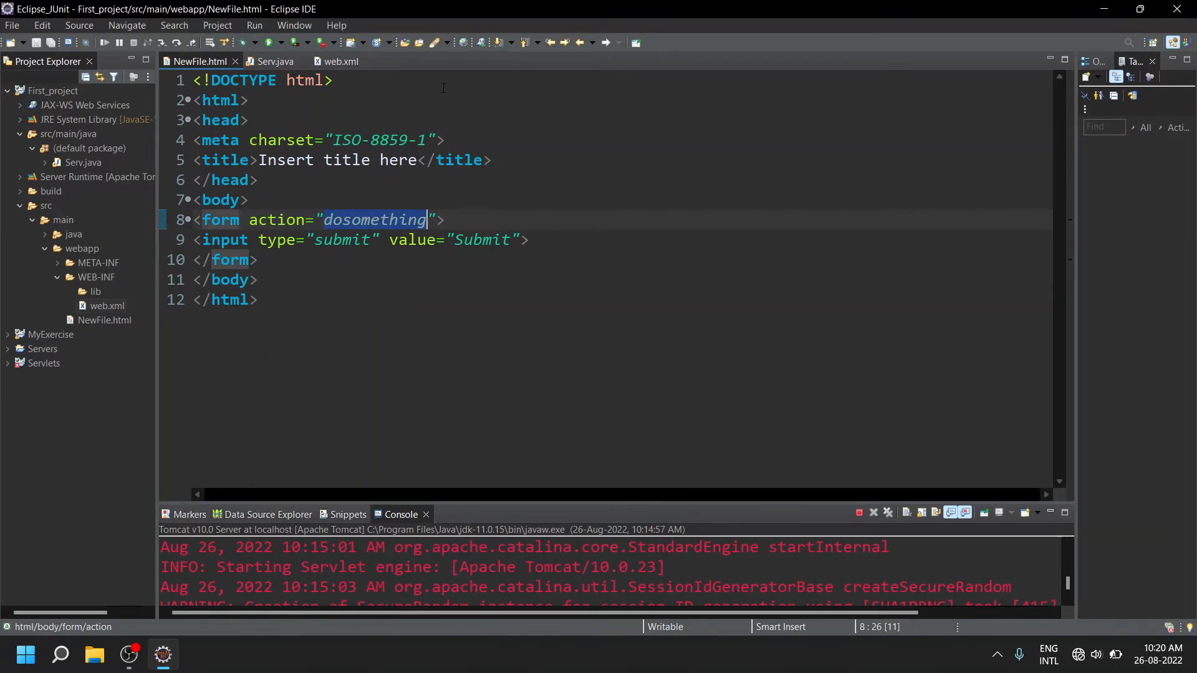
# - Reopen the Servers view via the Window menu to list Tomcat v10.0 at localhost
pyautogui.click(294, 25)
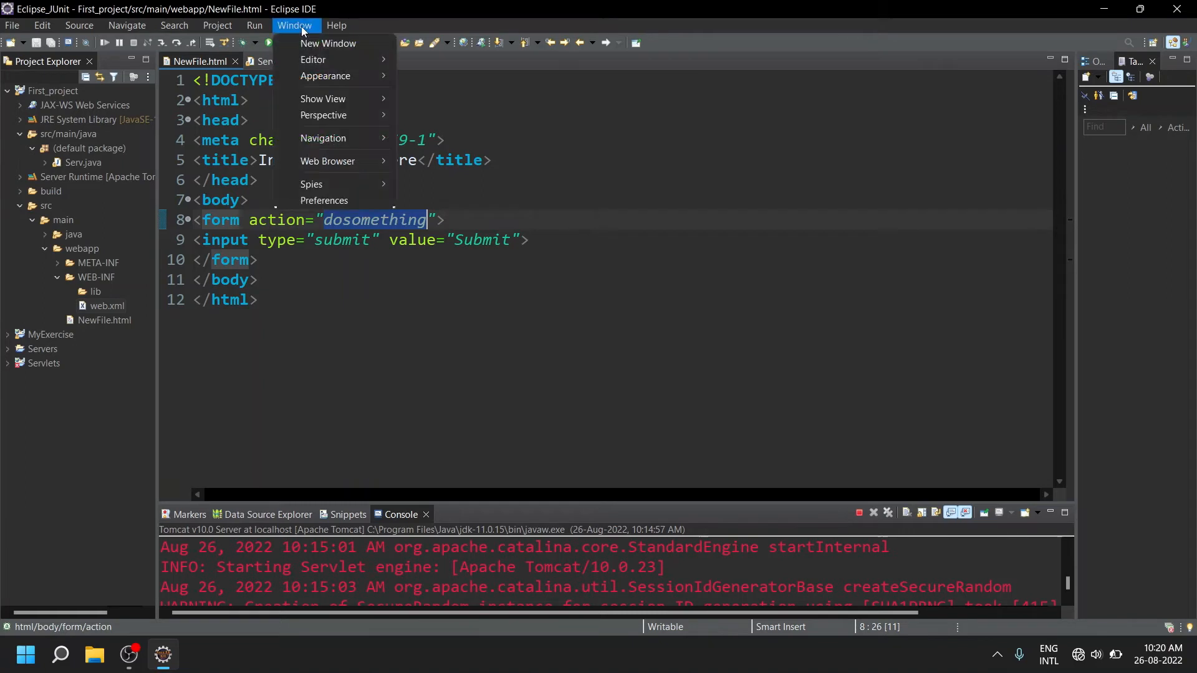
pyautogui.moveTo(322, 99)
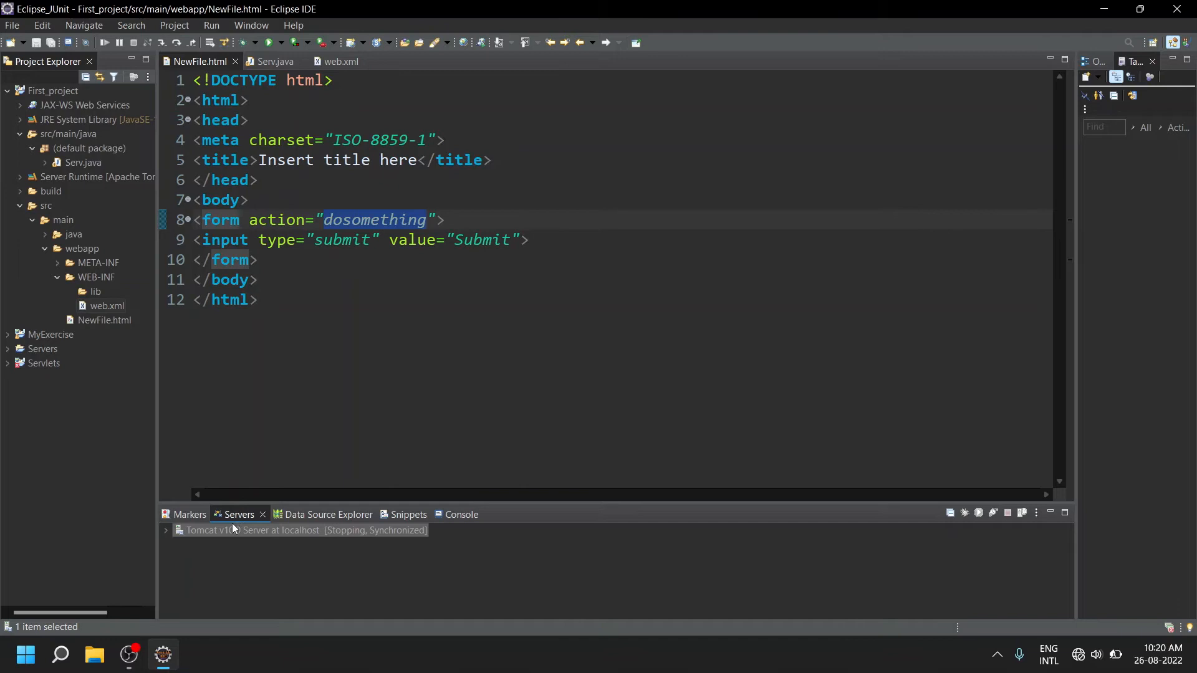
pyautogui.moveTo(336, 576)
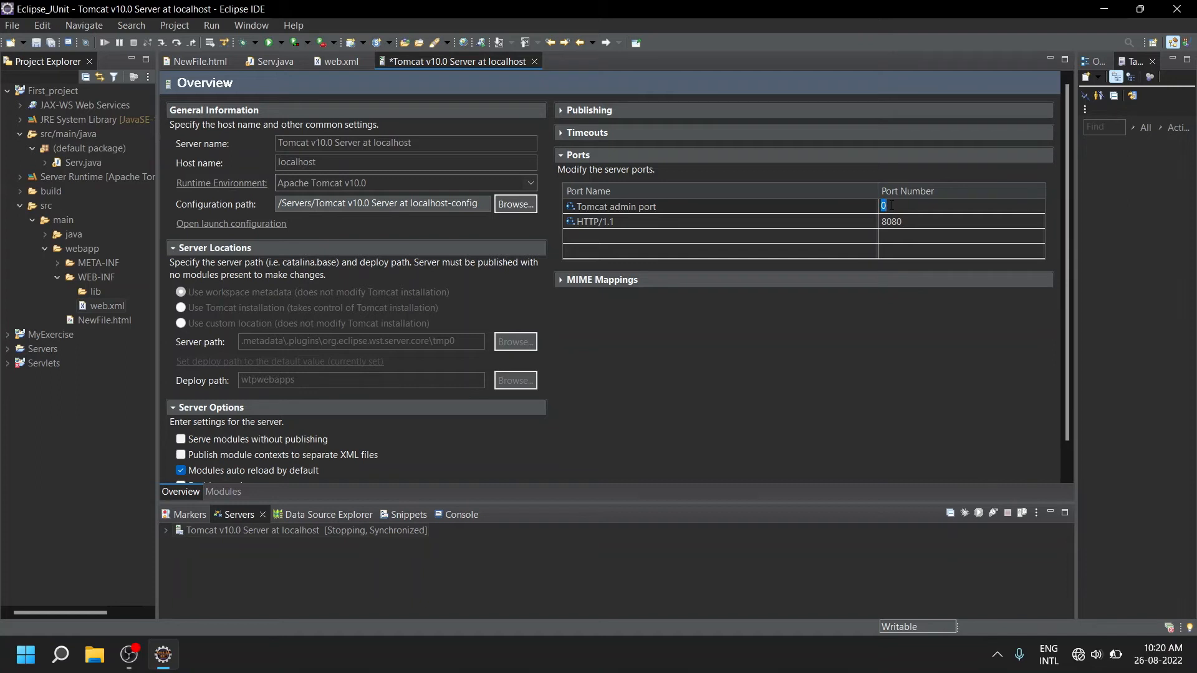
# - Set the Tomcat admin port to 800 and the HTTP/1.1 port to 8081, then save
pyautogui.write('800')
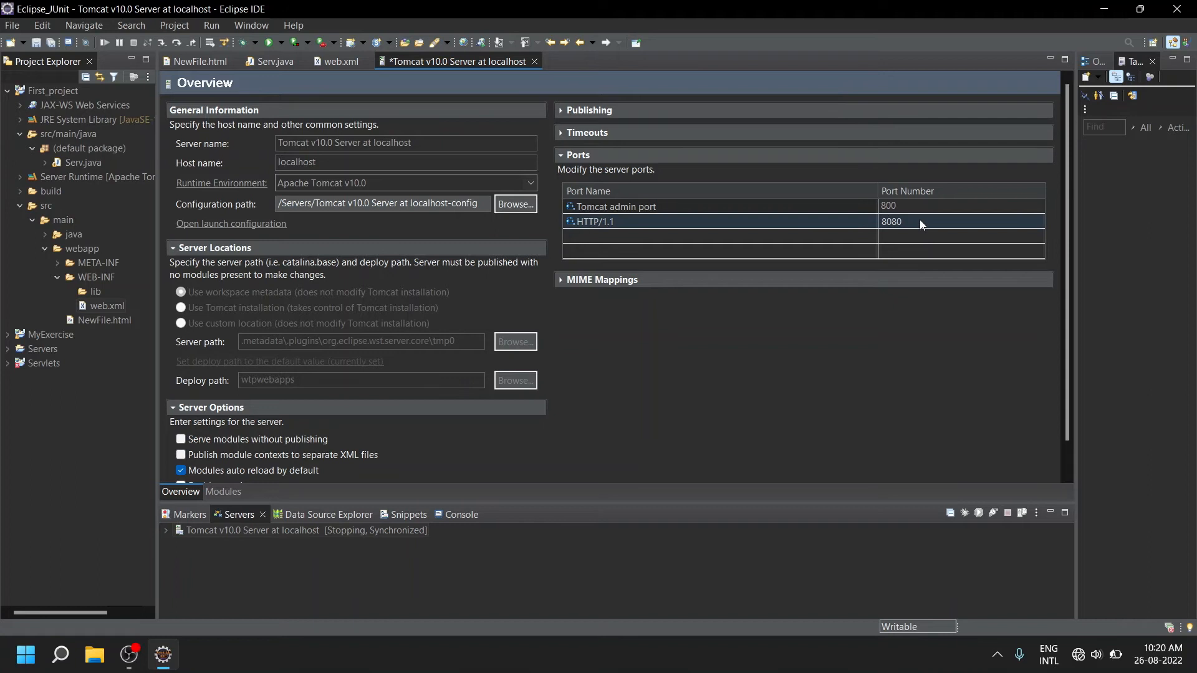
pyautogui.doubleClick(890, 222)
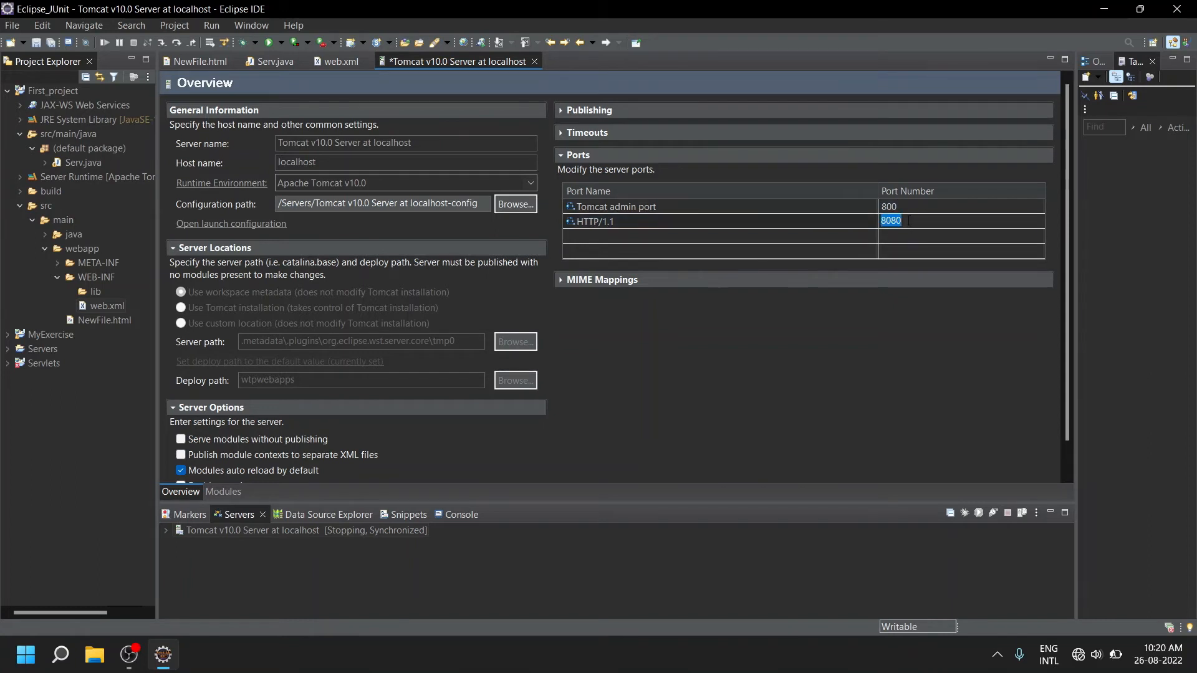
pyautogui.click(645, 222)
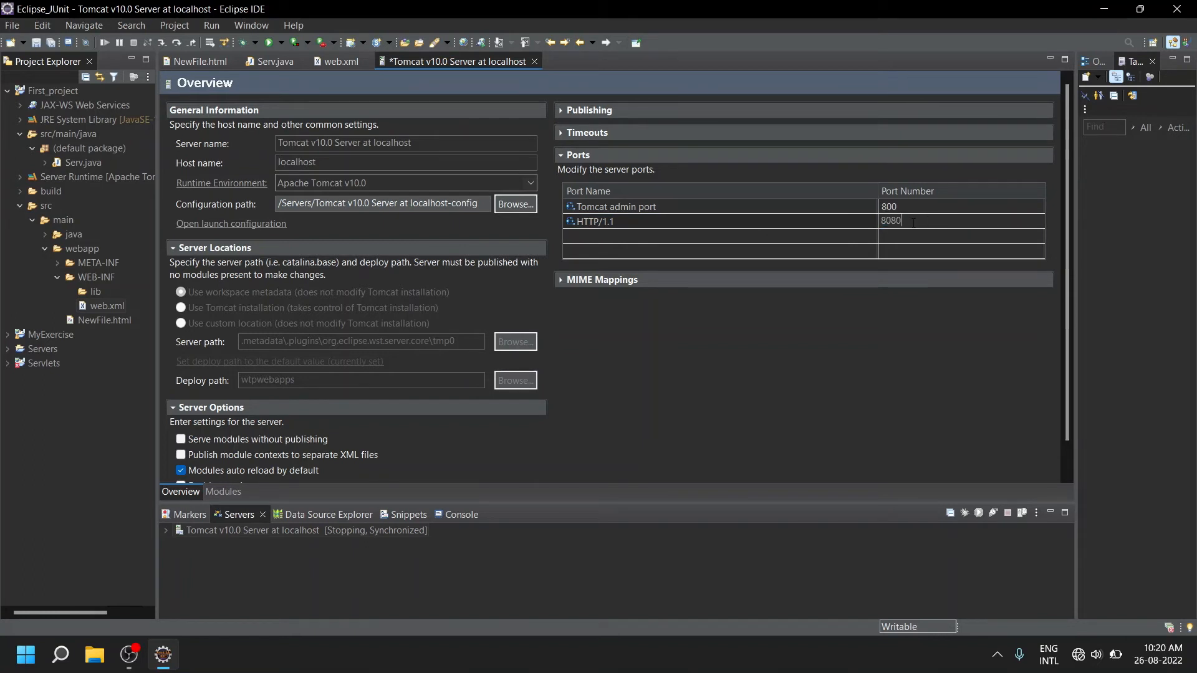
pyautogui.press('Backspace')
pyautogui.write('1')
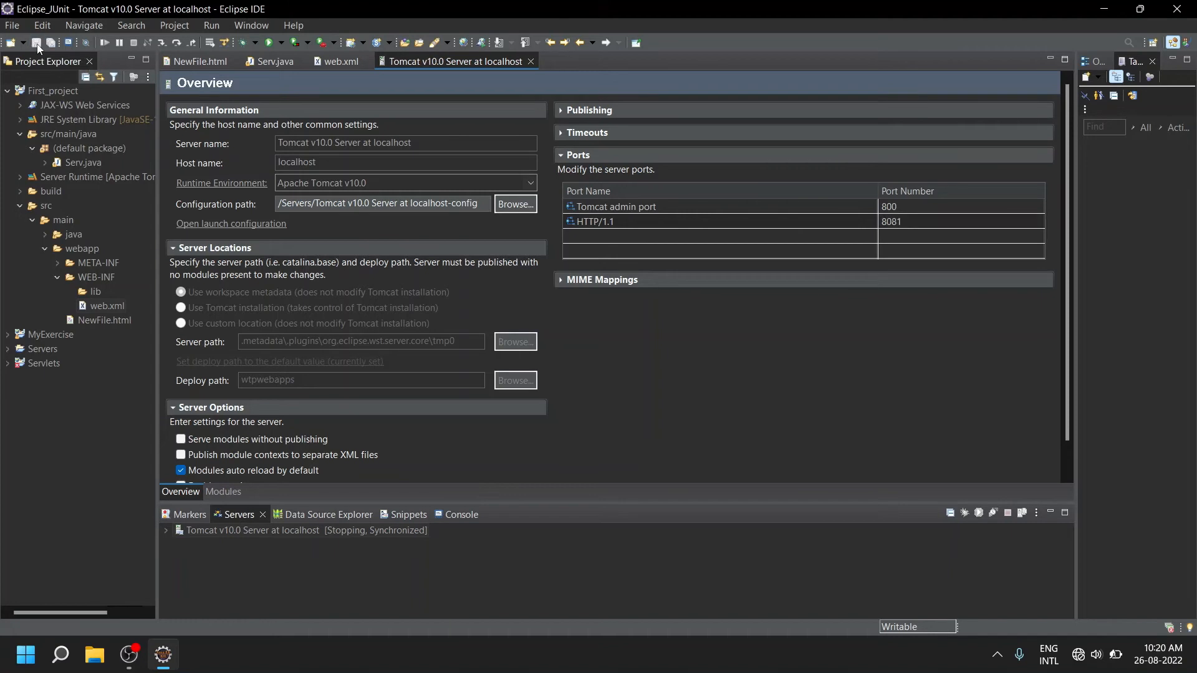
pyautogui.moveTo(530, 62)
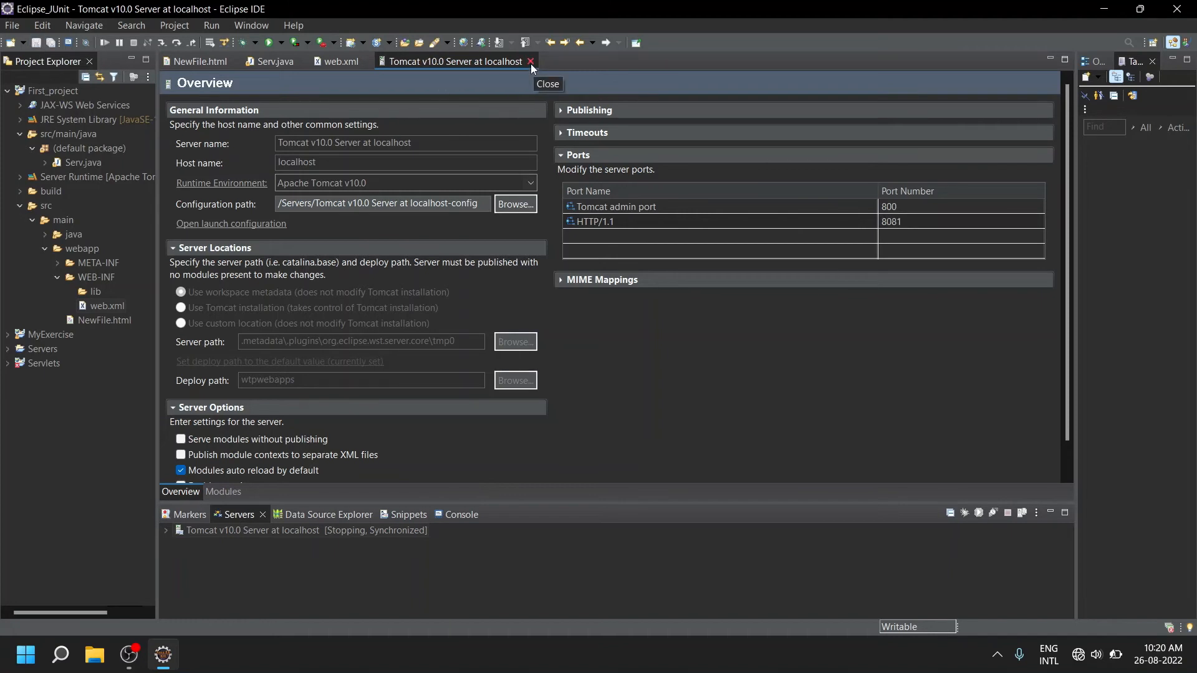
# - Close the 'Tomcat v10.0 Server at localhost' editor to return to NewFile.html
pyautogui.click(530, 61)
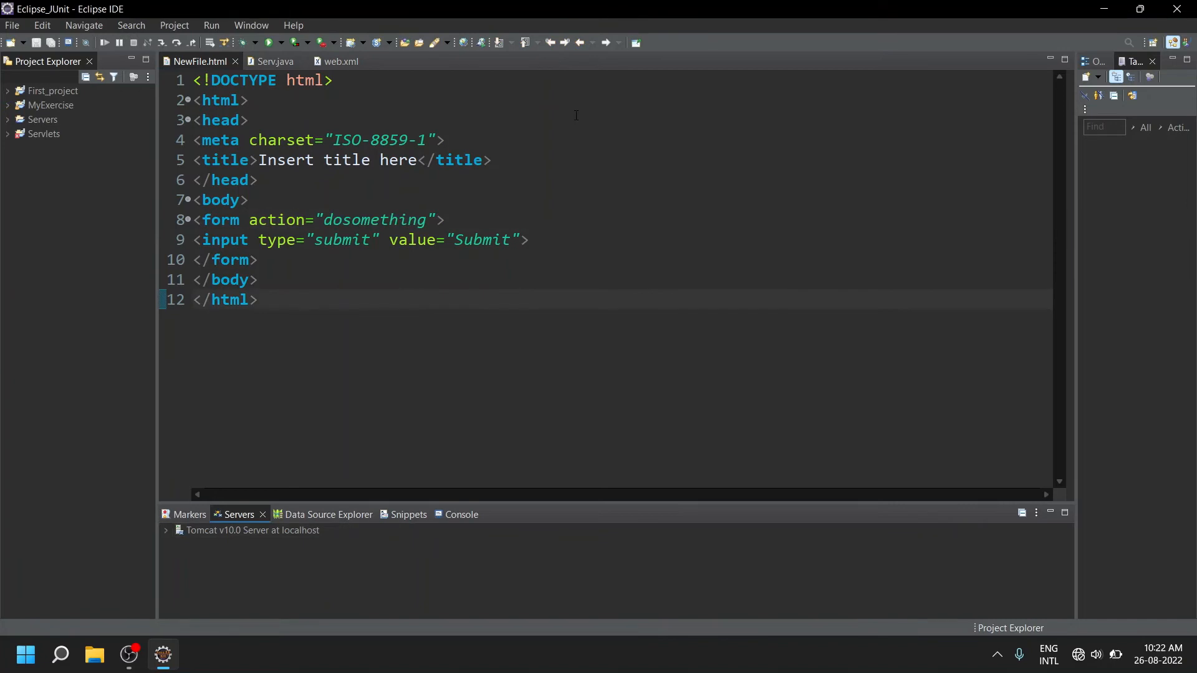
pyautogui.moveTo(583, 170)
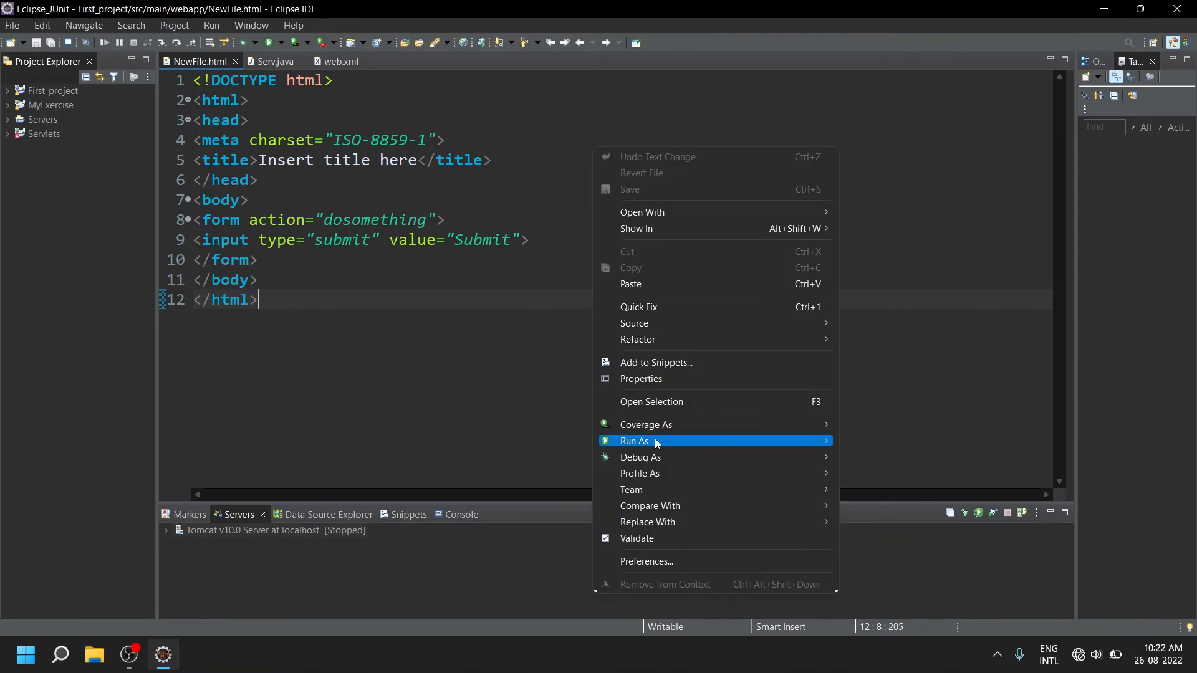
pyautogui.moveTo(634, 441)
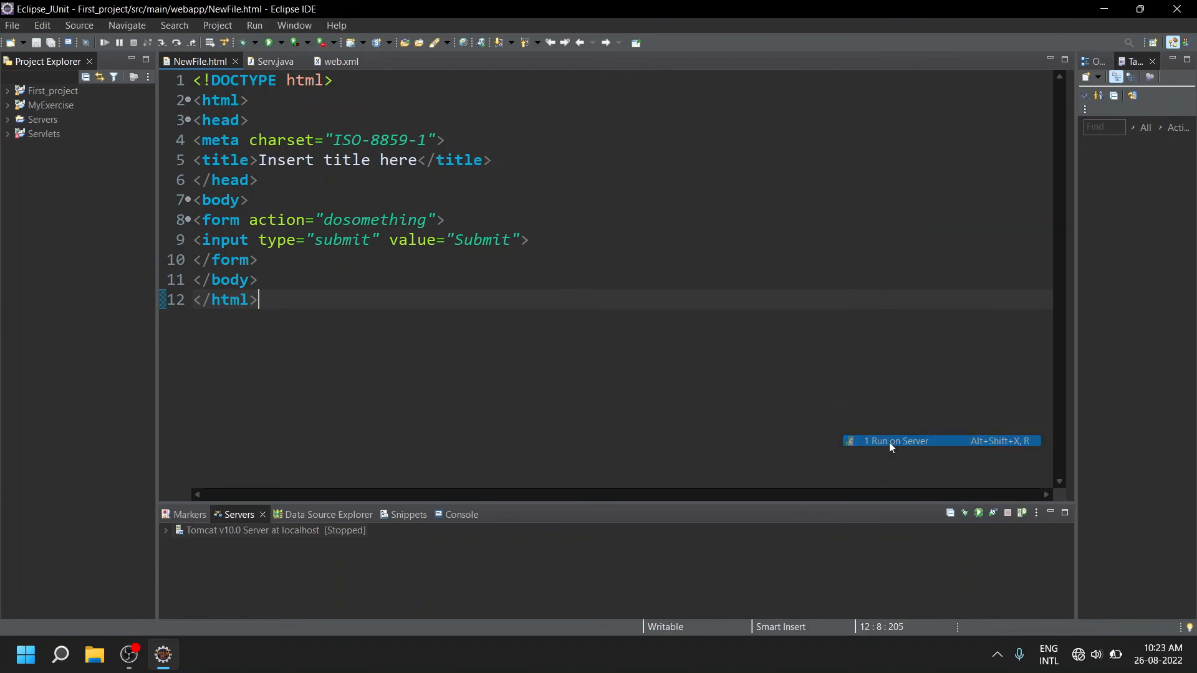
# - Run NewFile.html on the Tomcat server via Run As > Run on Server
pyautogui.click(894, 440)
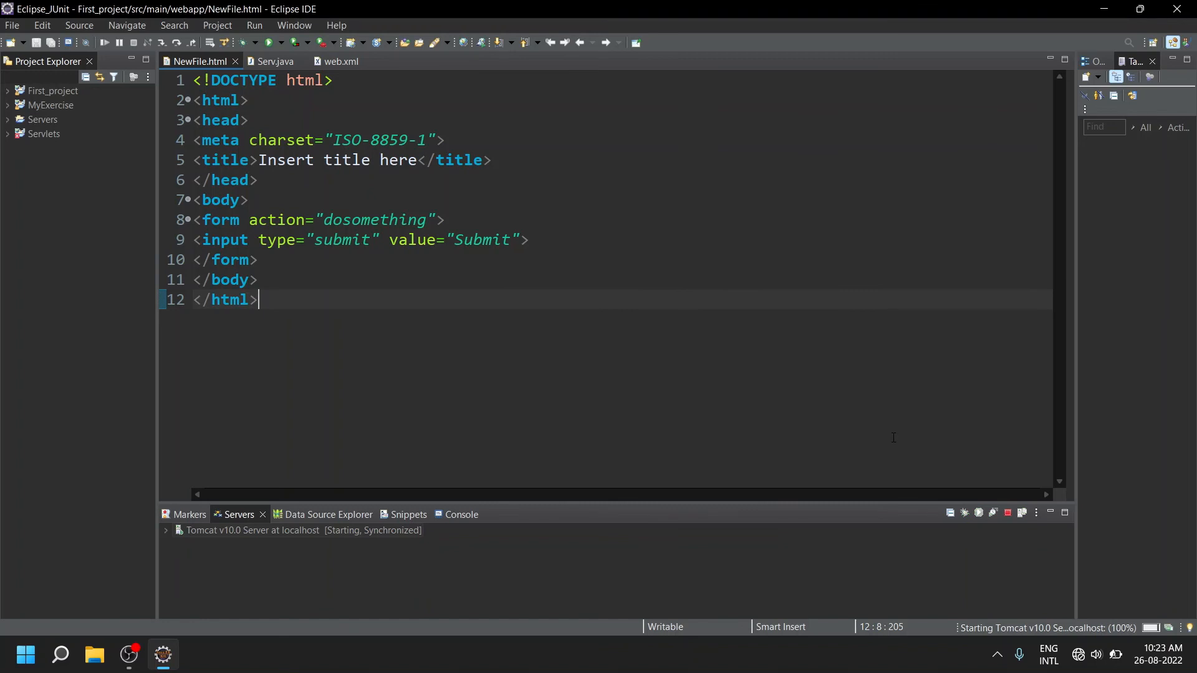
pyautogui.click(449, 513)
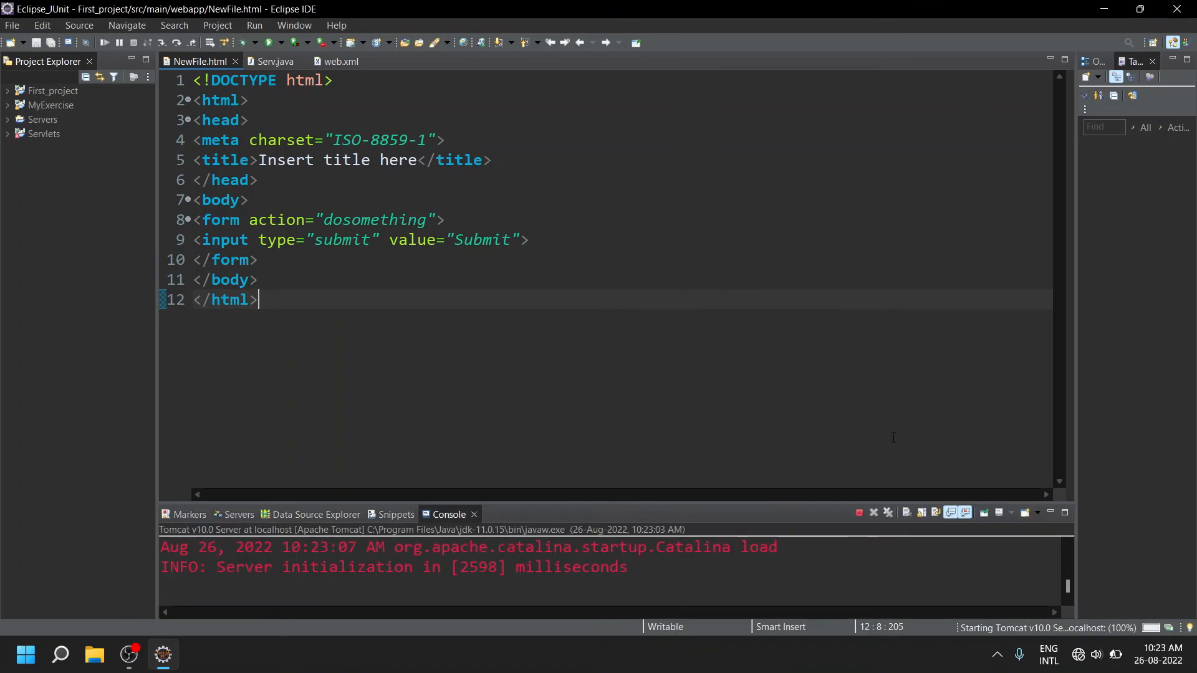